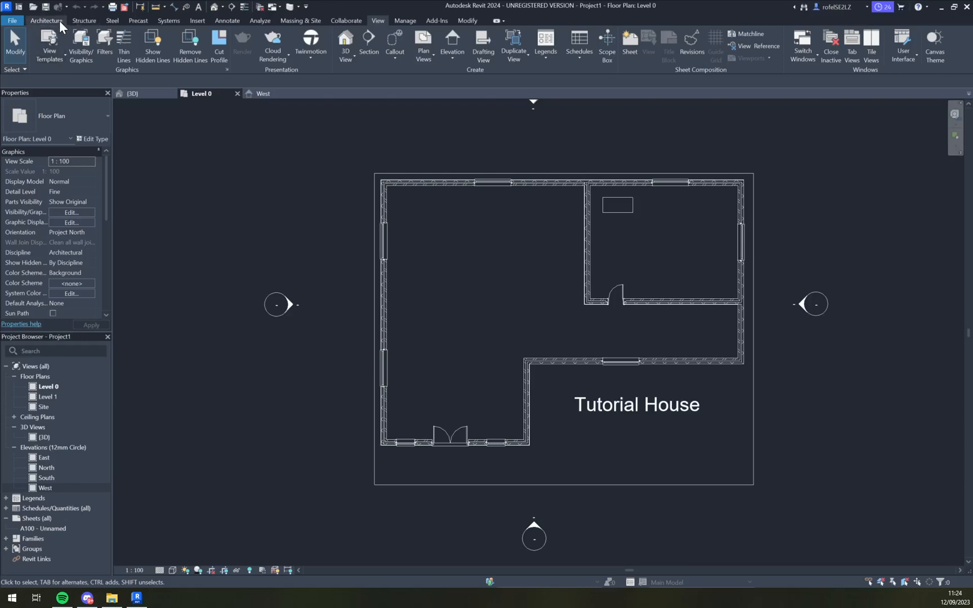
Step: Switch the ribbon to the Architecture tab for the building tools
{"action": "left_click", "coordinate": [46, 20]}
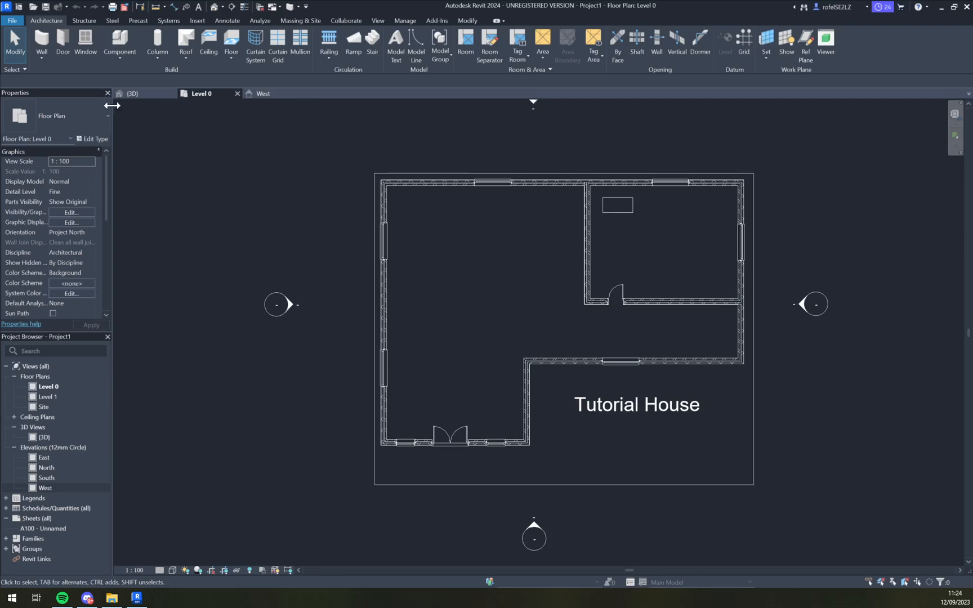
{"action": "mouse_move", "coordinate": [54, 339]}
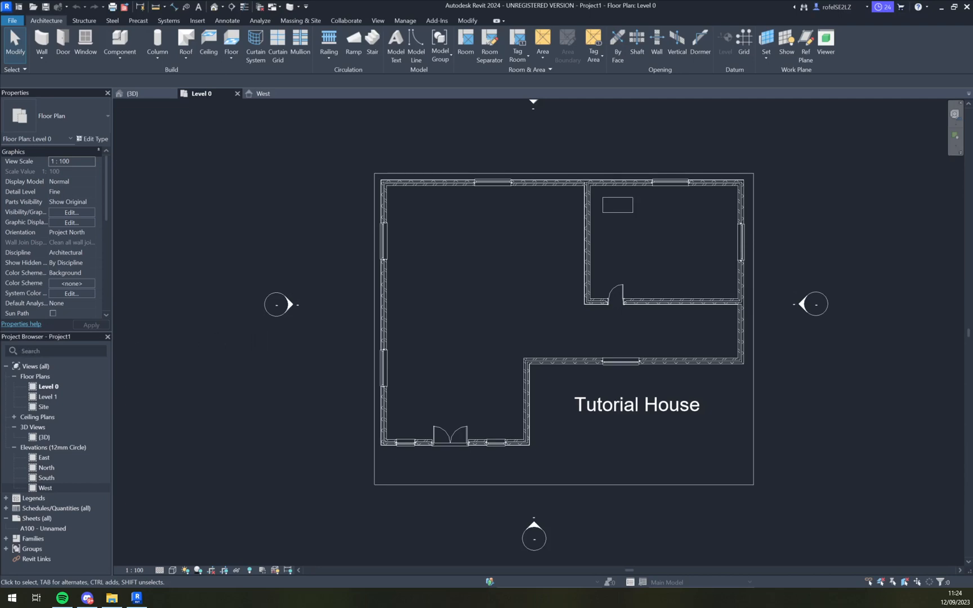
{"action": "left_click", "coordinate": [111, 598]}
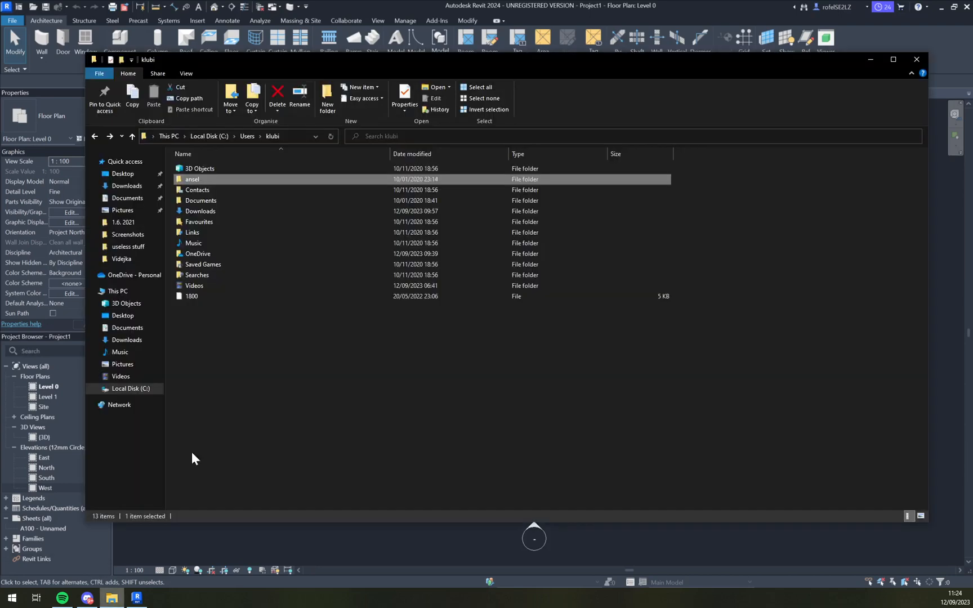
{"action": "left_click", "coordinate": [130, 388]}
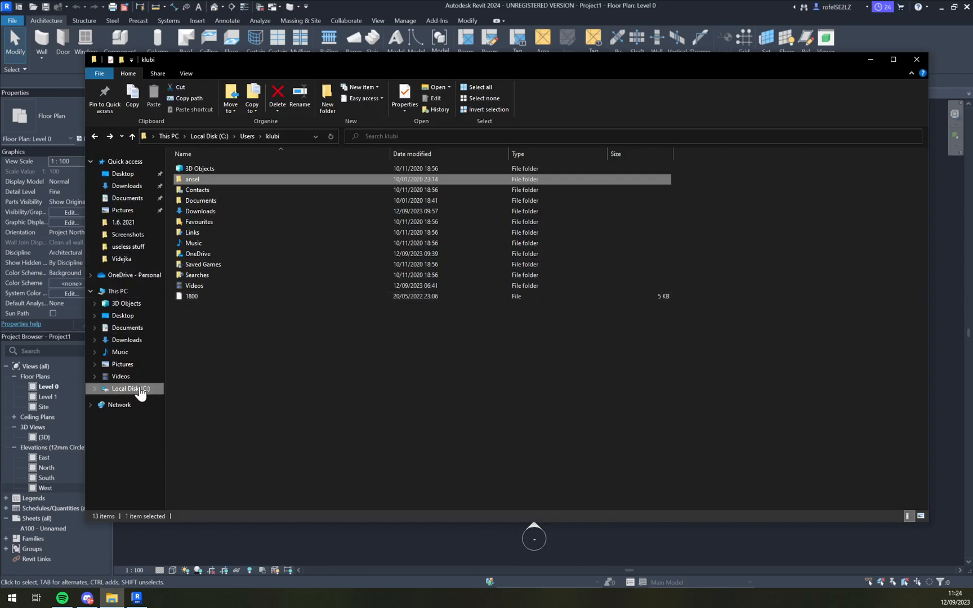
{"action": "left_click", "coordinate": [129, 388]}
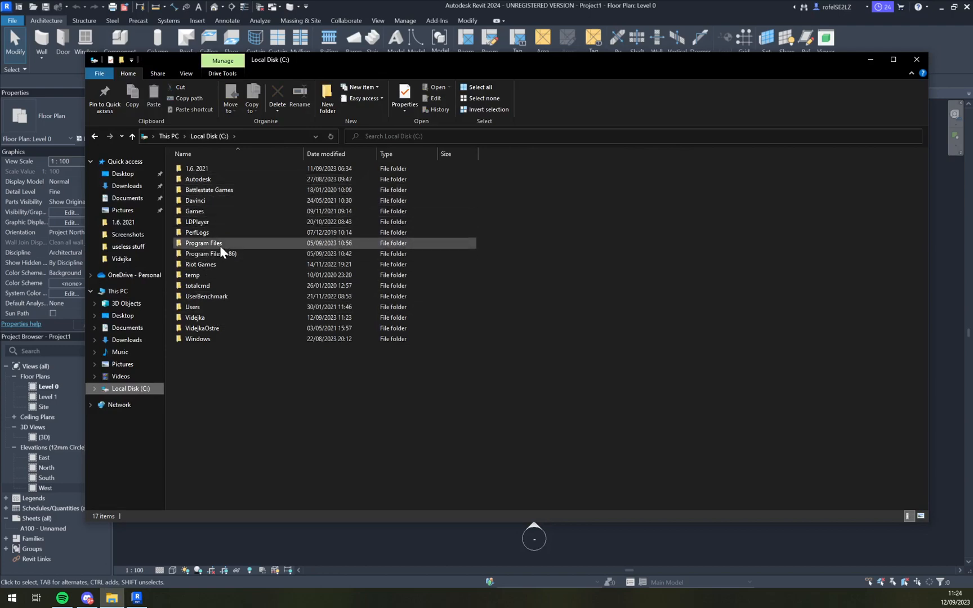
{"action": "double_click", "coordinate": [203, 243]}
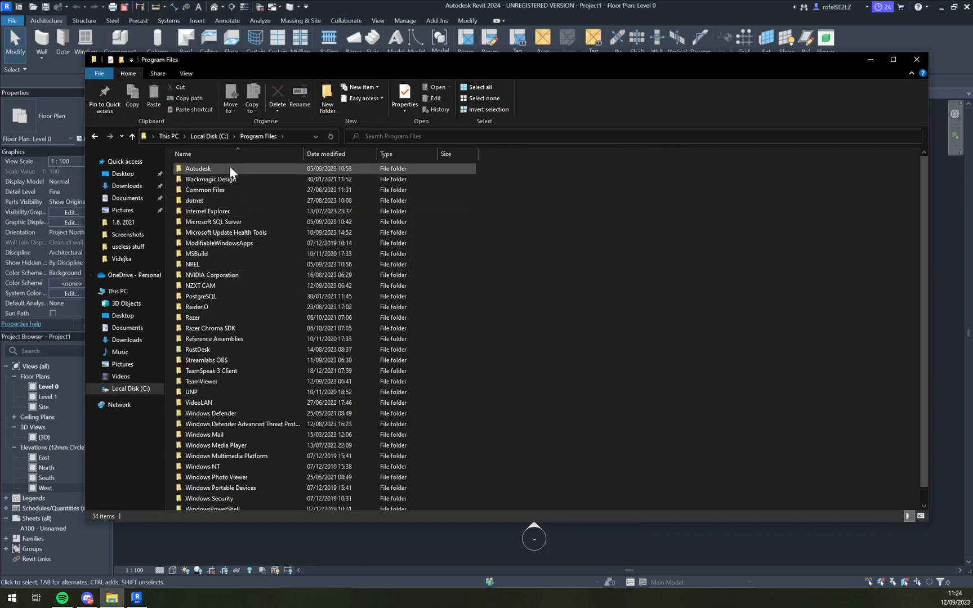
{"action": "double_click", "coordinate": [197, 168]}
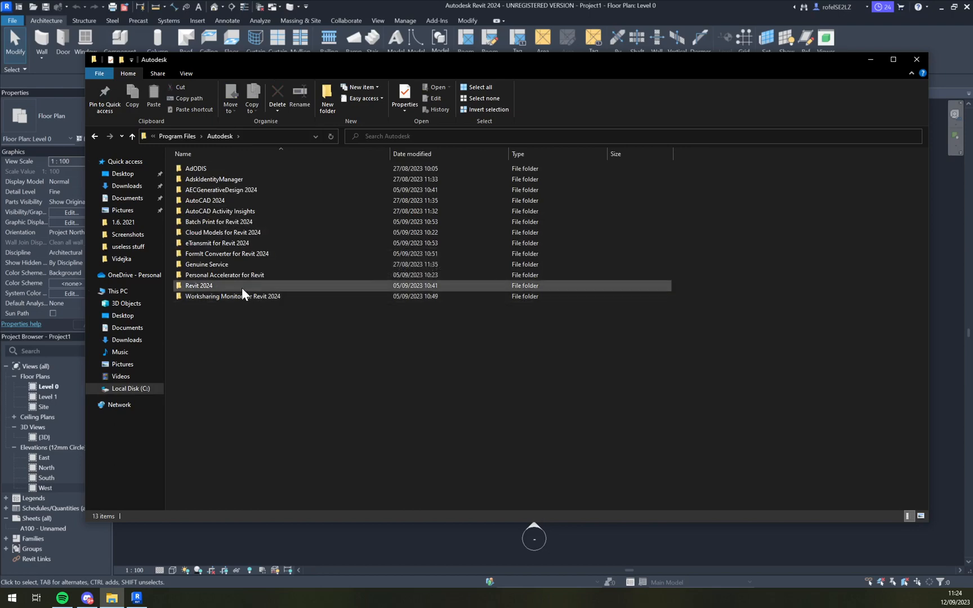
{"action": "double_click", "coordinate": [199, 285]}
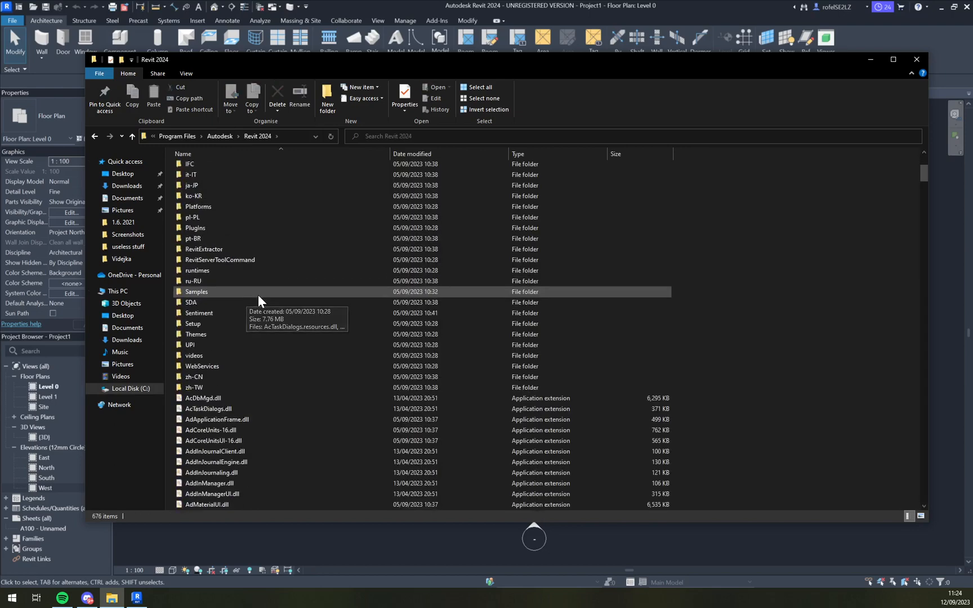
{"action": "left_click", "coordinate": [95, 136]}
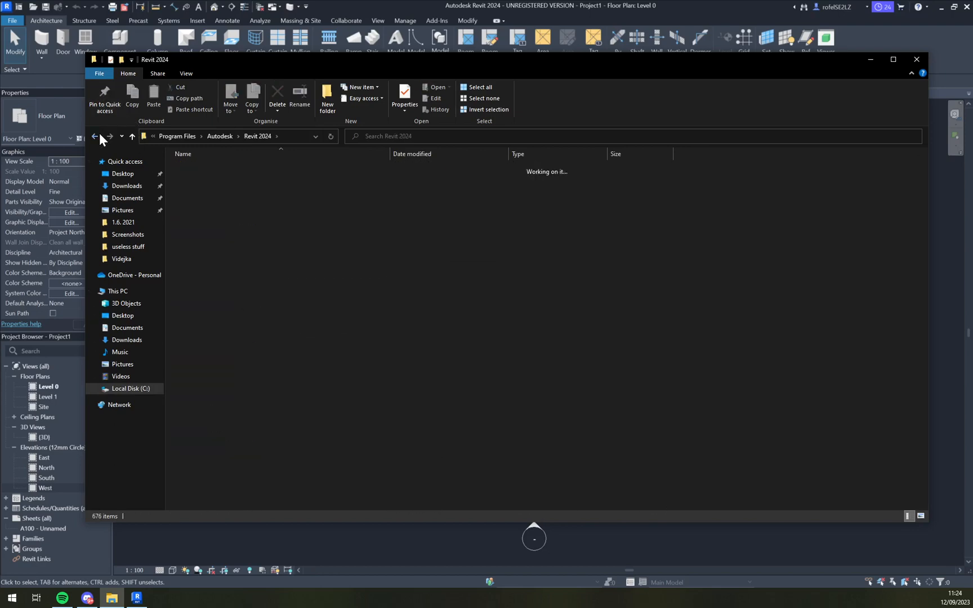
{"action": "left_click", "coordinate": [93, 136]}
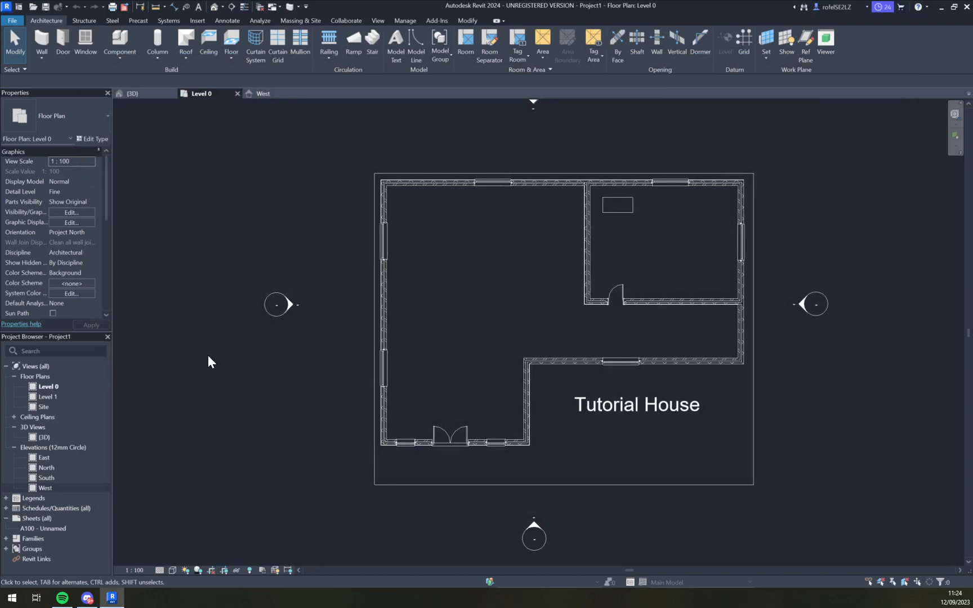
{"action": "mouse_move", "coordinate": [520, 266]}
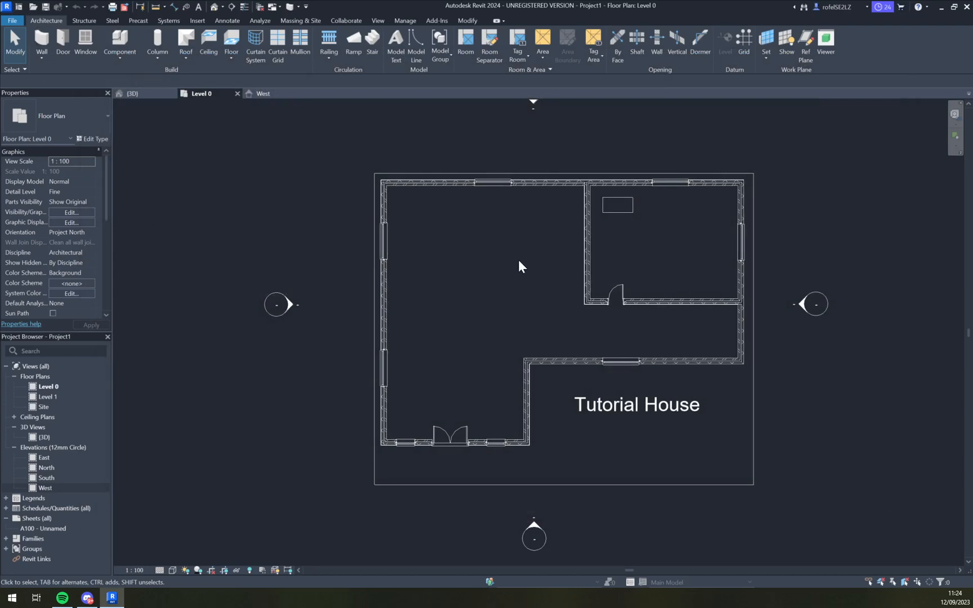
{"action": "mouse_move", "coordinate": [62, 44]}
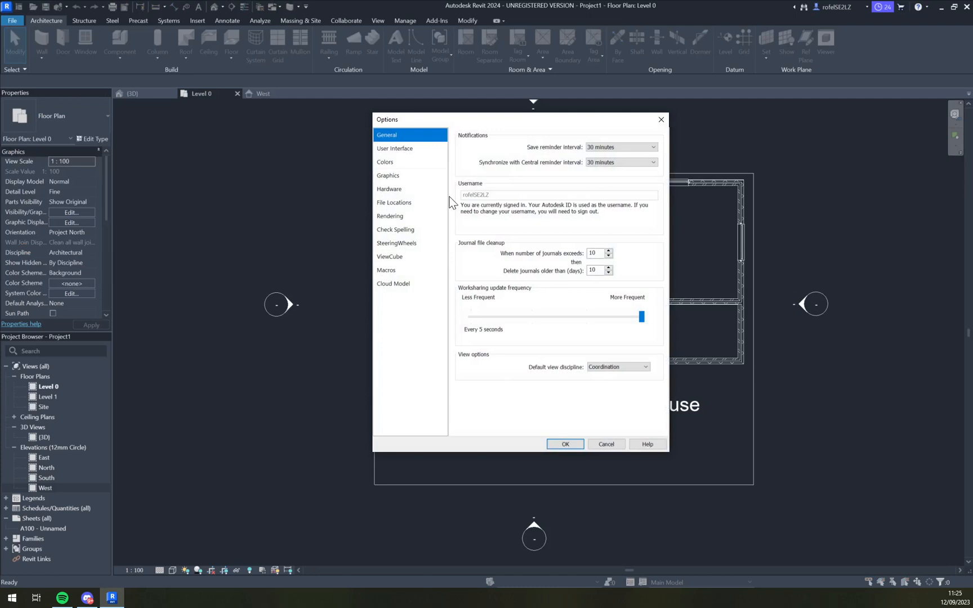
{"action": "left_click", "coordinate": [386, 269]}
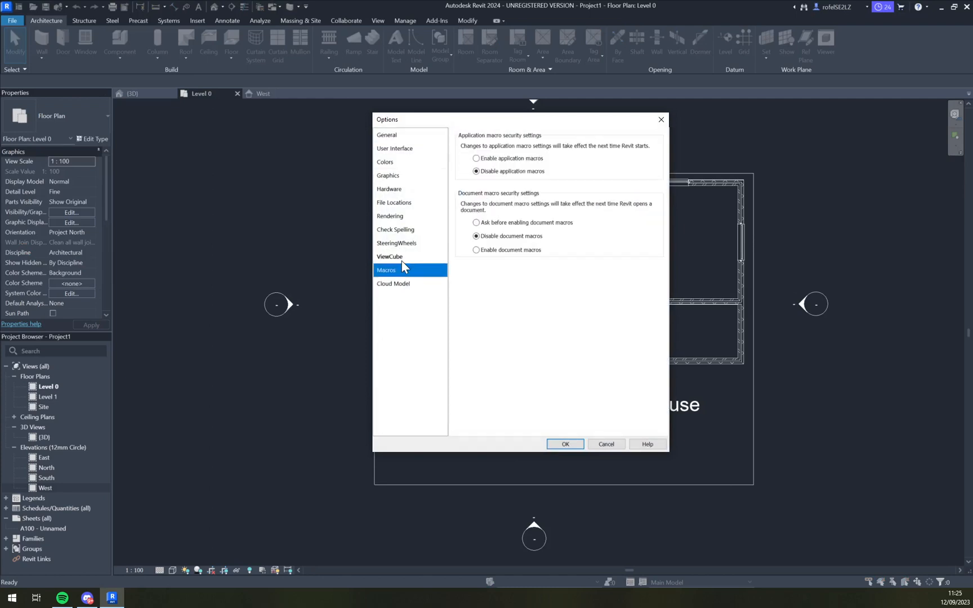
{"action": "left_click", "coordinate": [394, 229]}
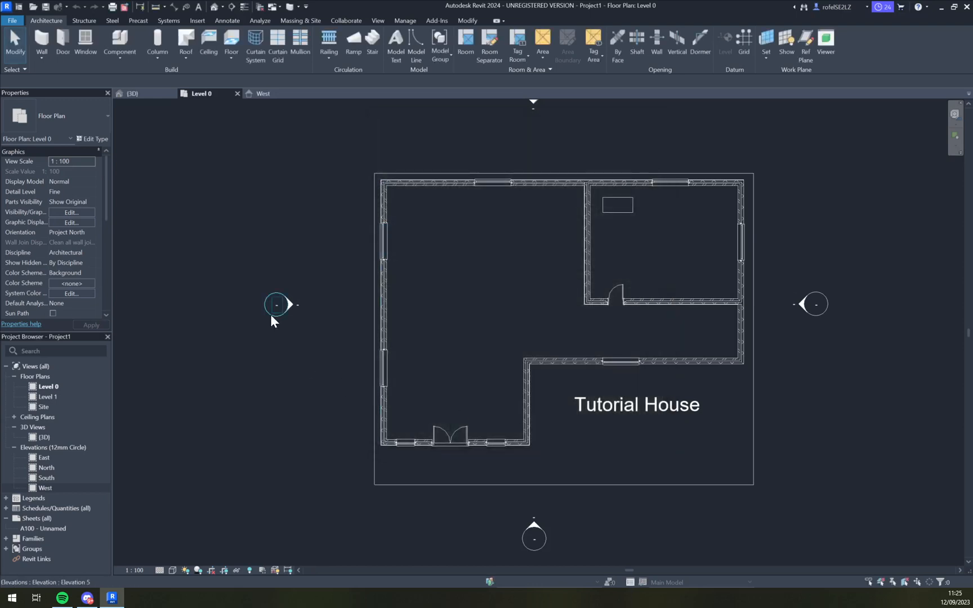
{"action": "mouse_move", "coordinate": [230, 277]}
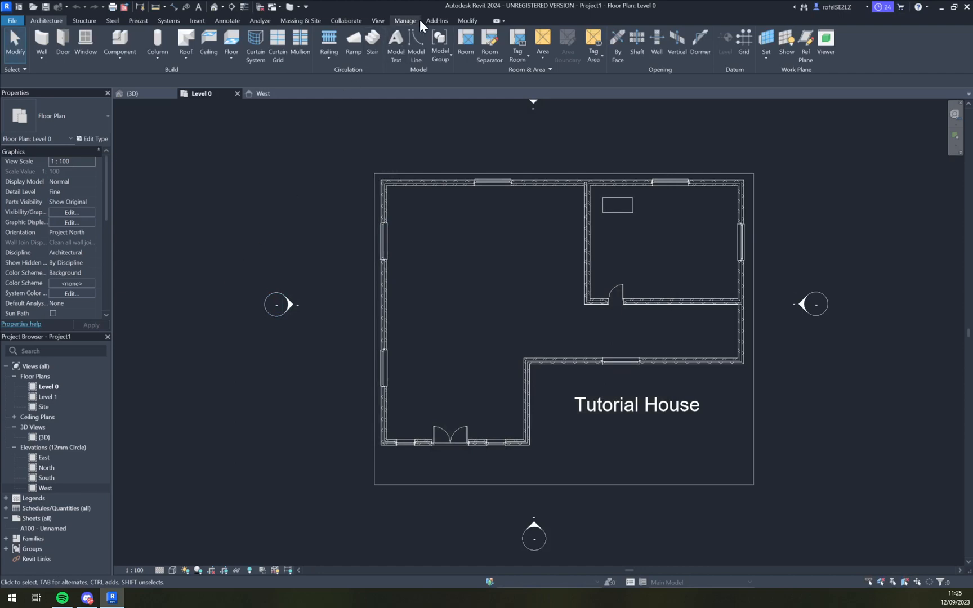
Step: Show the View tab tools and close the West elevation view, keeping Level 0
{"action": "left_click", "coordinate": [377, 20]}
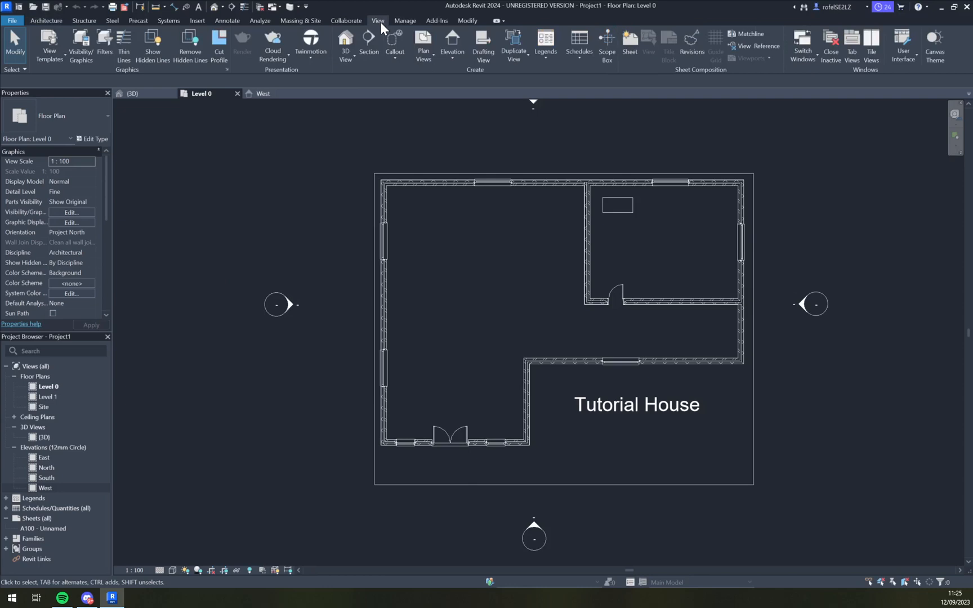
{"action": "left_click", "coordinate": [49, 45]}
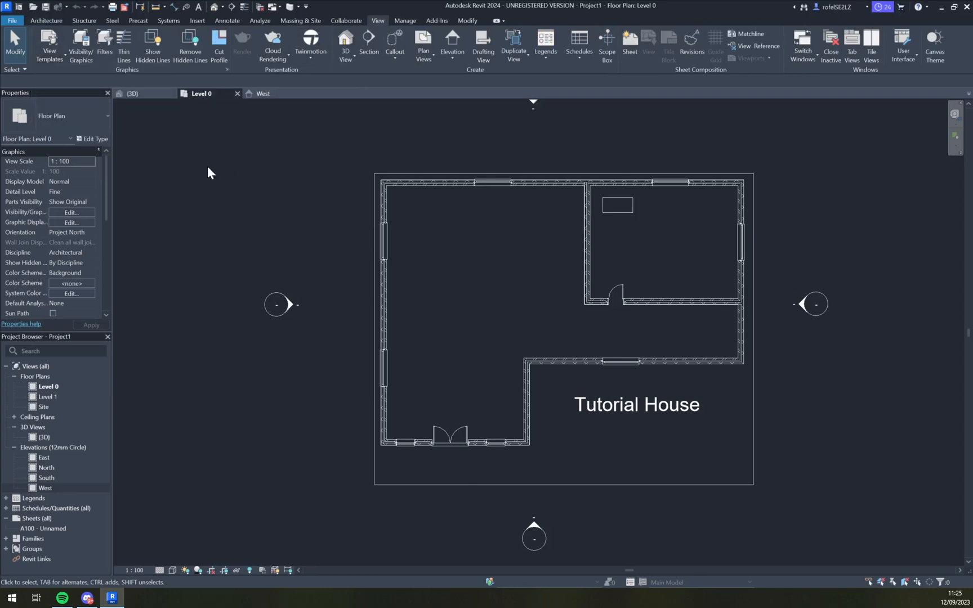
{"action": "left_click", "coordinate": [830, 45]}
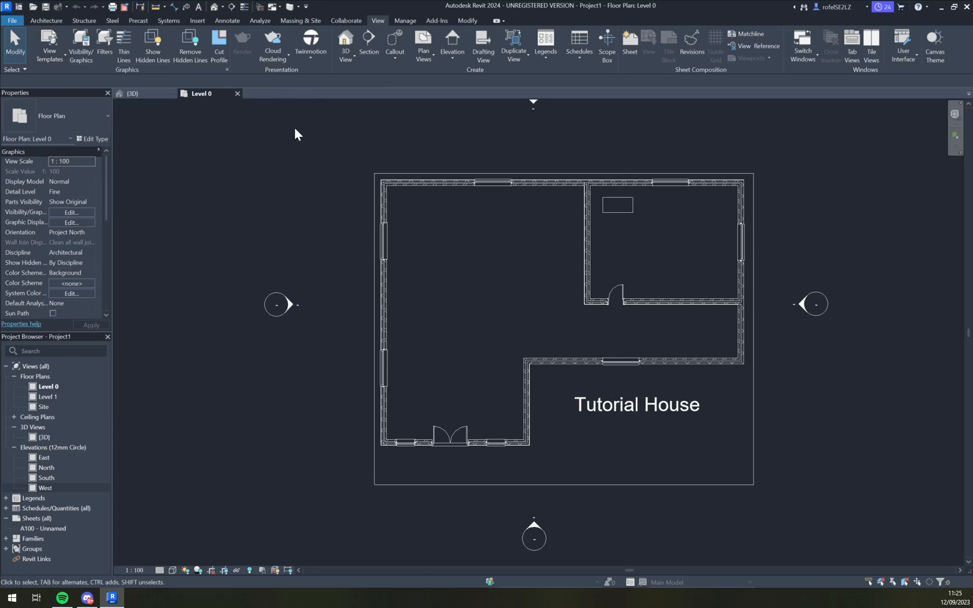
{"action": "mouse_move", "coordinate": [555, 94]}
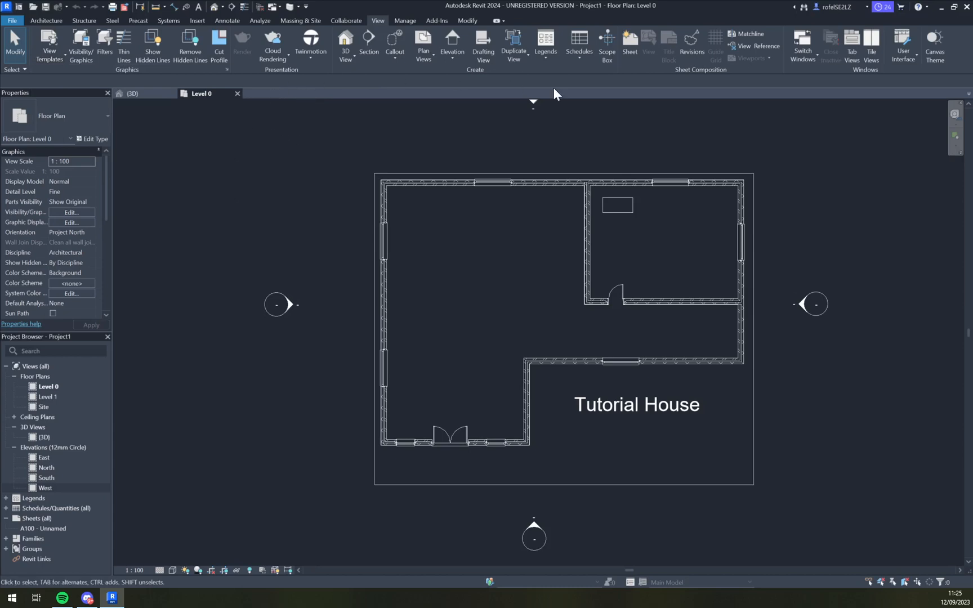
{"action": "mouse_move", "coordinate": [902, 47]}
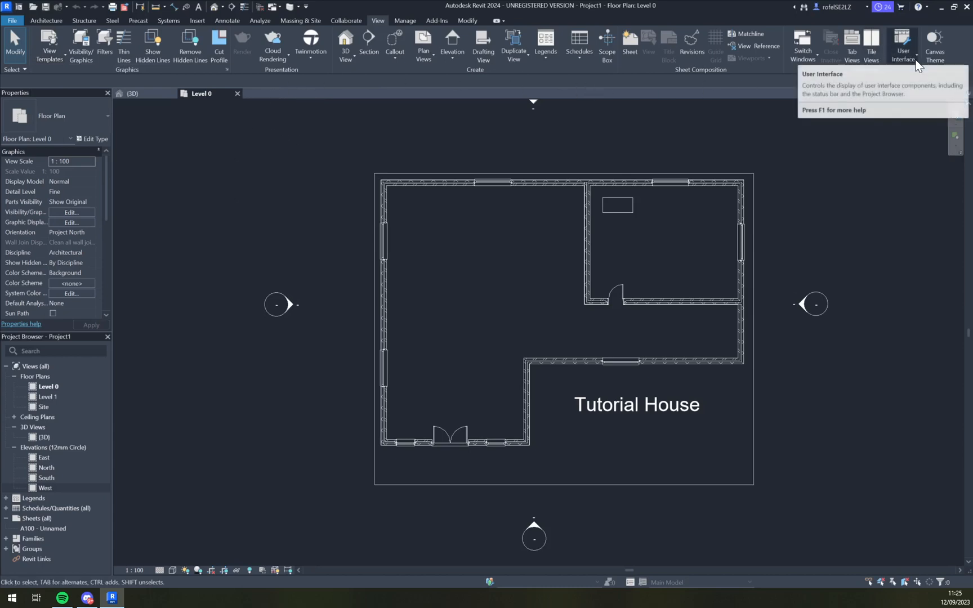
{"action": "left_click", "coordinate": [902, 47]}
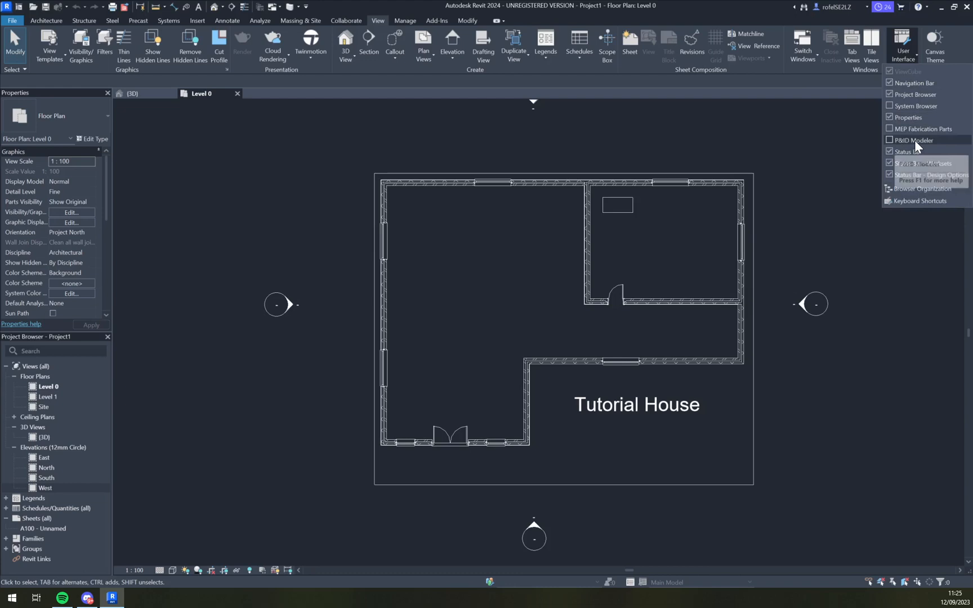
{"action": "mouse_move", "coordinate": [912, 82]}
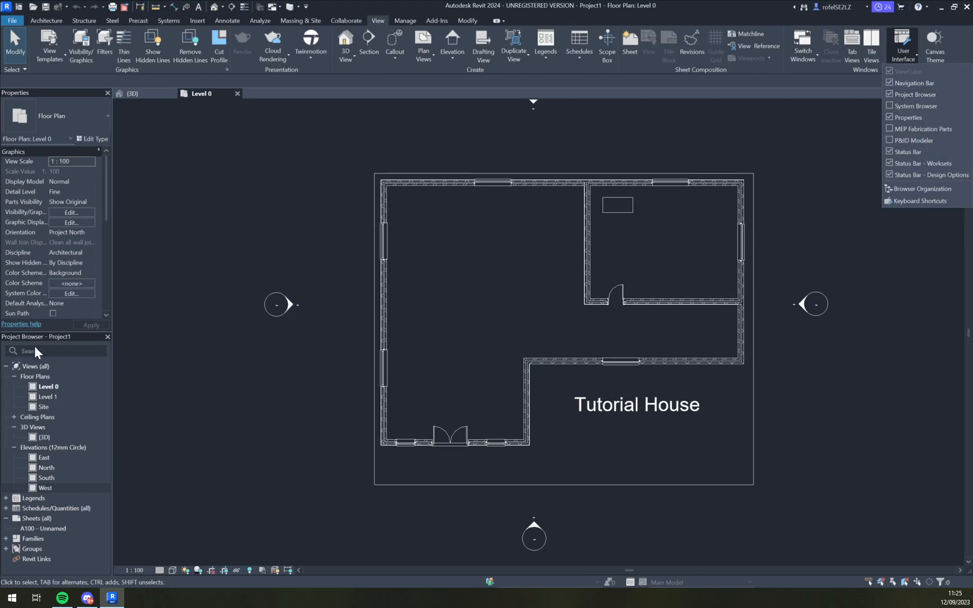
{"action": "mouse_move", "coordinate": [851, 200]}
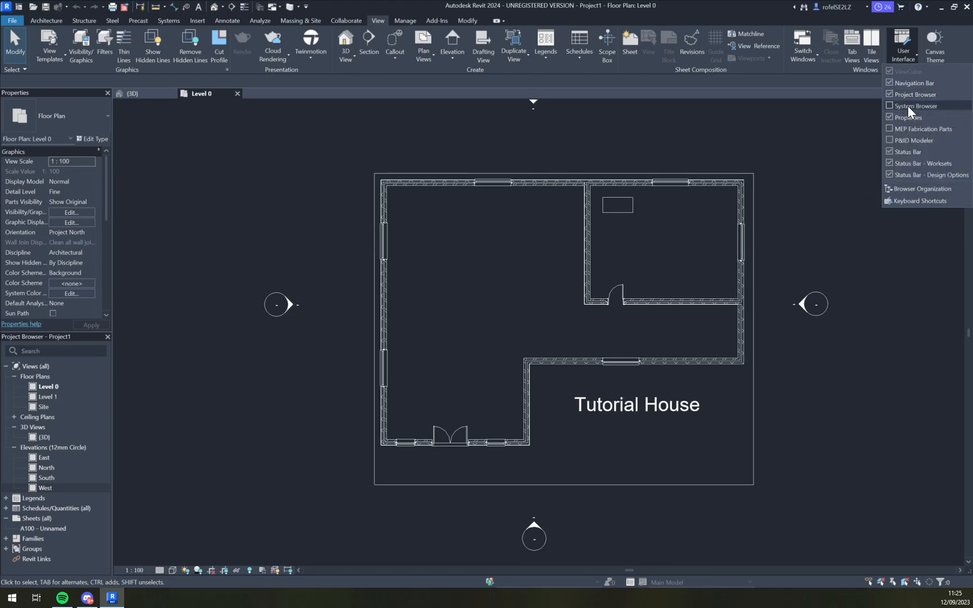
{"action": "left_click", "coordinate": [916, 106]}
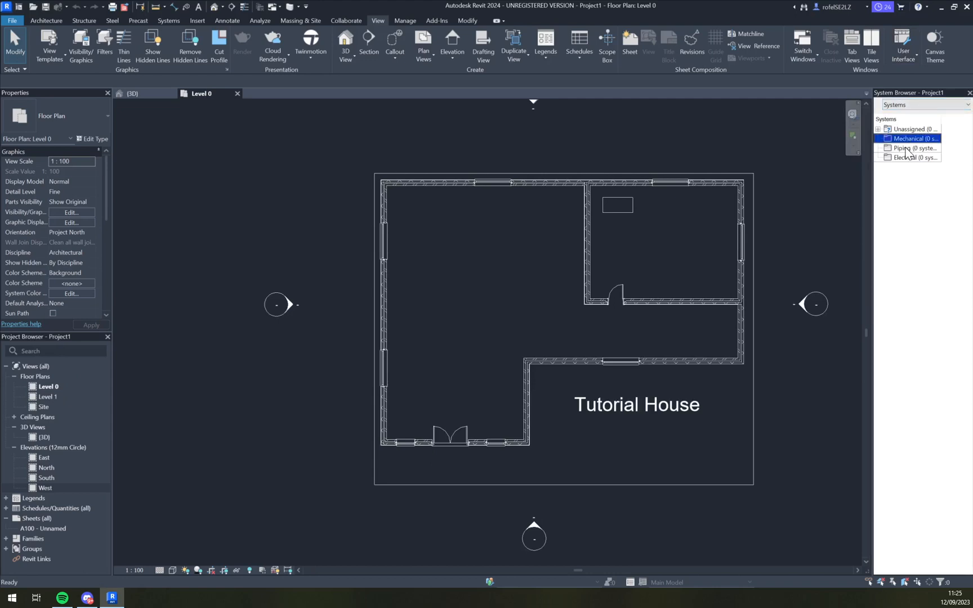
{"action": "left_click", "coordinate": [902, 47]}
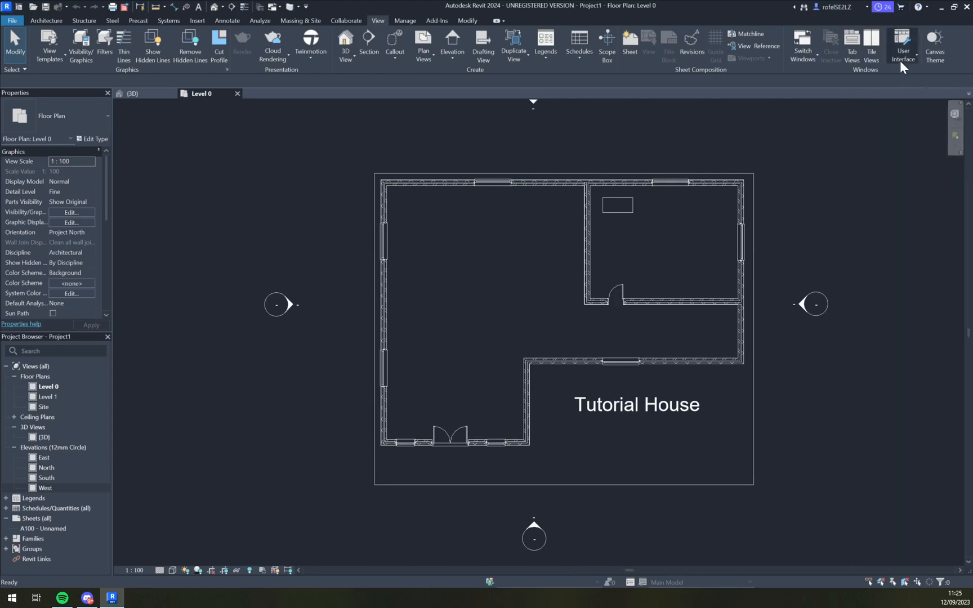
{"action": "left_click", "coordinate": [903, 47]}
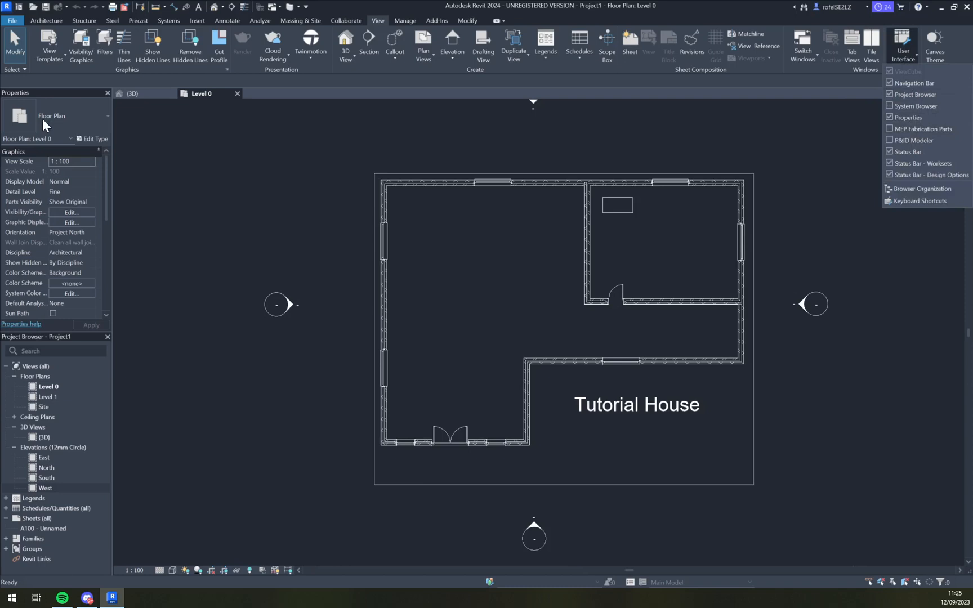
{"action": "mouse_move", "coordinate": [909, 136]}
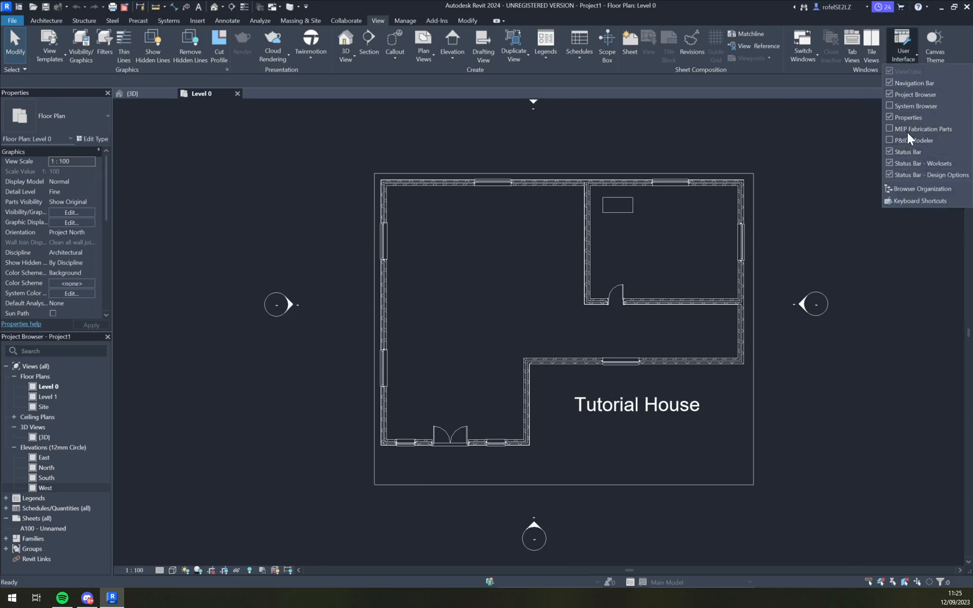
{"action": "mouse_move", "coordinate": [924, 129]}
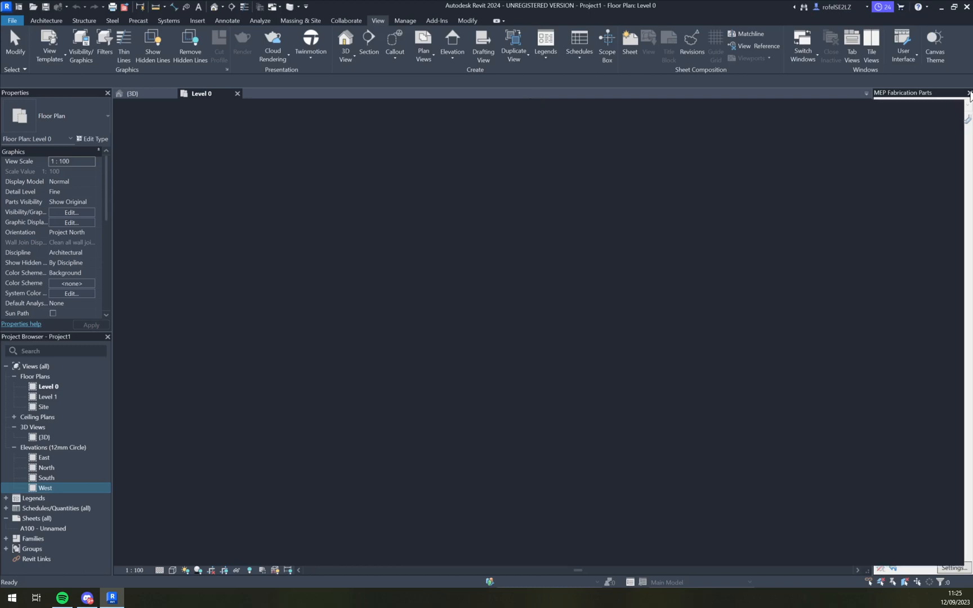
{"action": "left_click", "coordinate": [904, 43]}
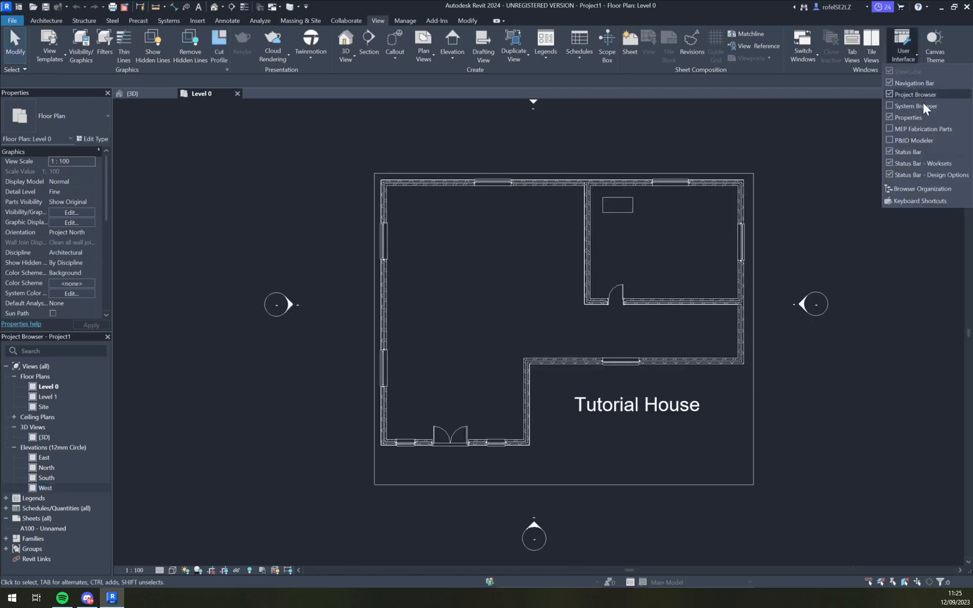
{"action": "mouse_move", "coordinate": [915, 140]}
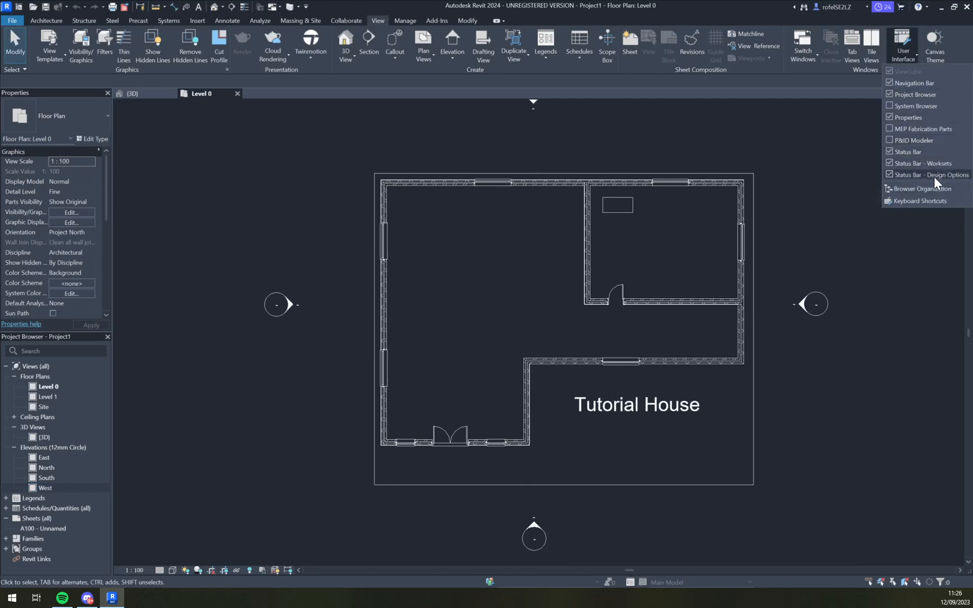
{"action": "mouse_move", "coordinate": [920, 188]}
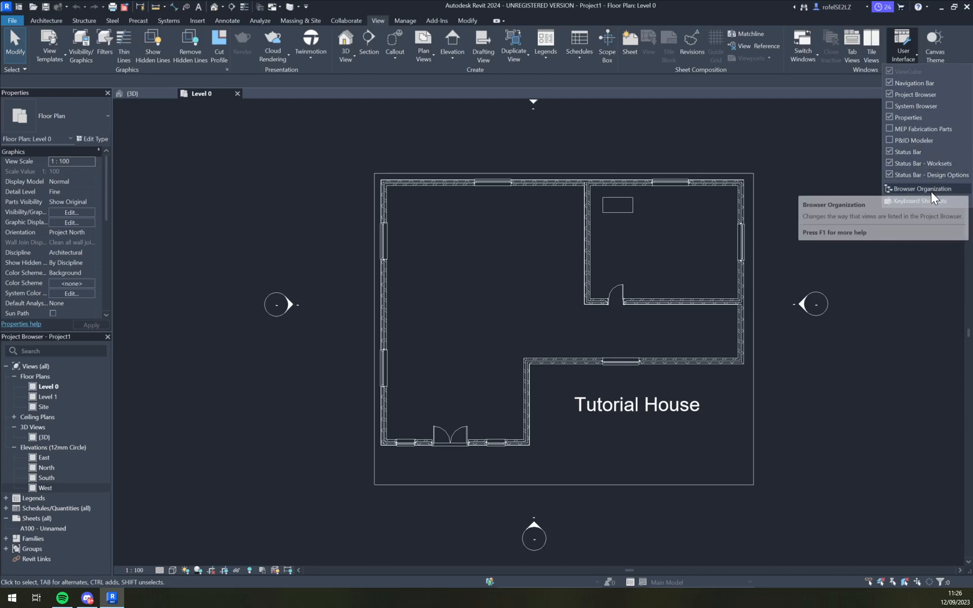
{"action": "left_click", "coordinate": [922, 188]}
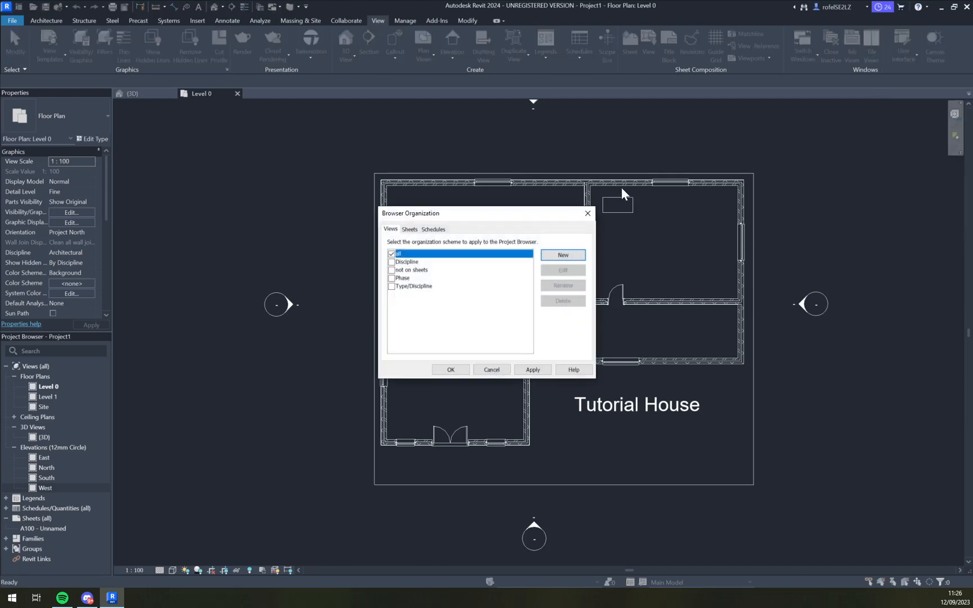
{"action": "mouse_move", "coordinate": [610, 235]}
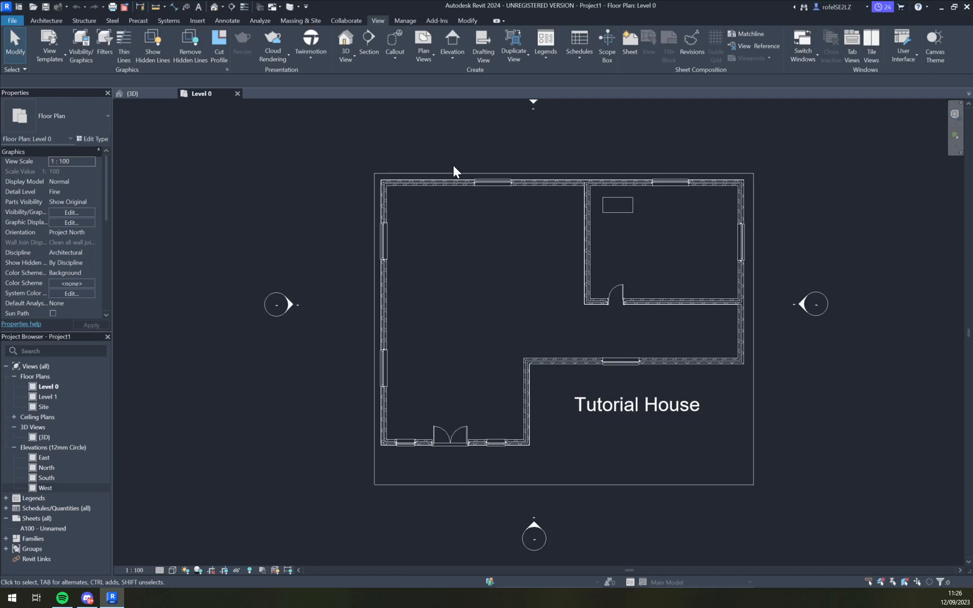
{"action": "scroll", "scroll_direction": "down", "scroll_amount": 3}
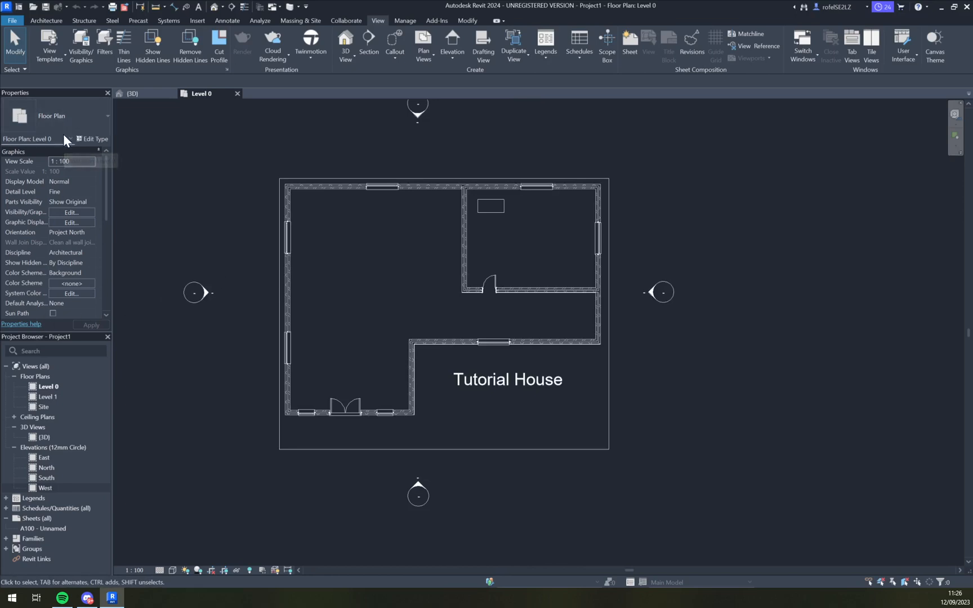
{"action": "mouse_move", "coordinate": [68, 139]}
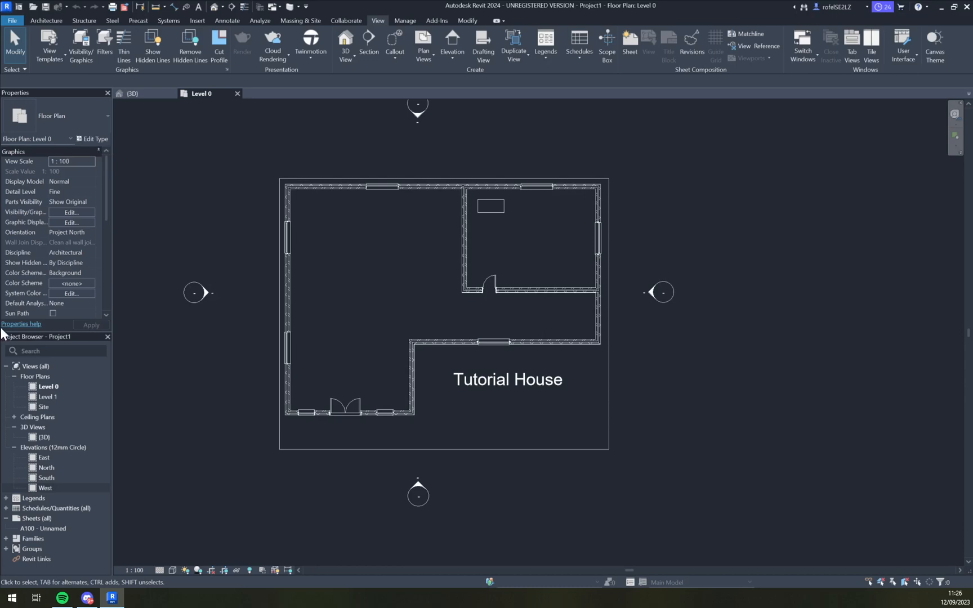
{"action": "mouse_move", "coordinate": [5, 331]}
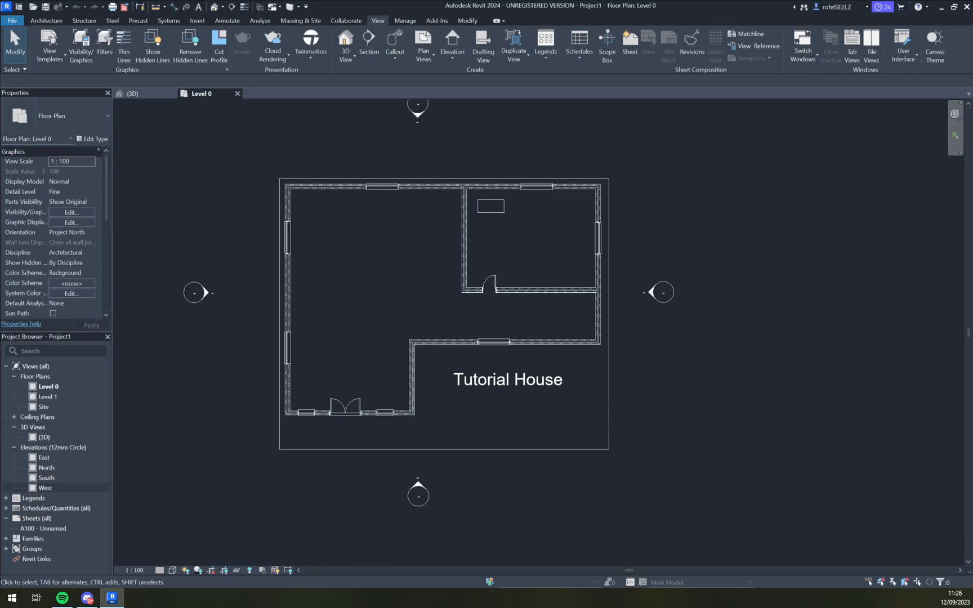